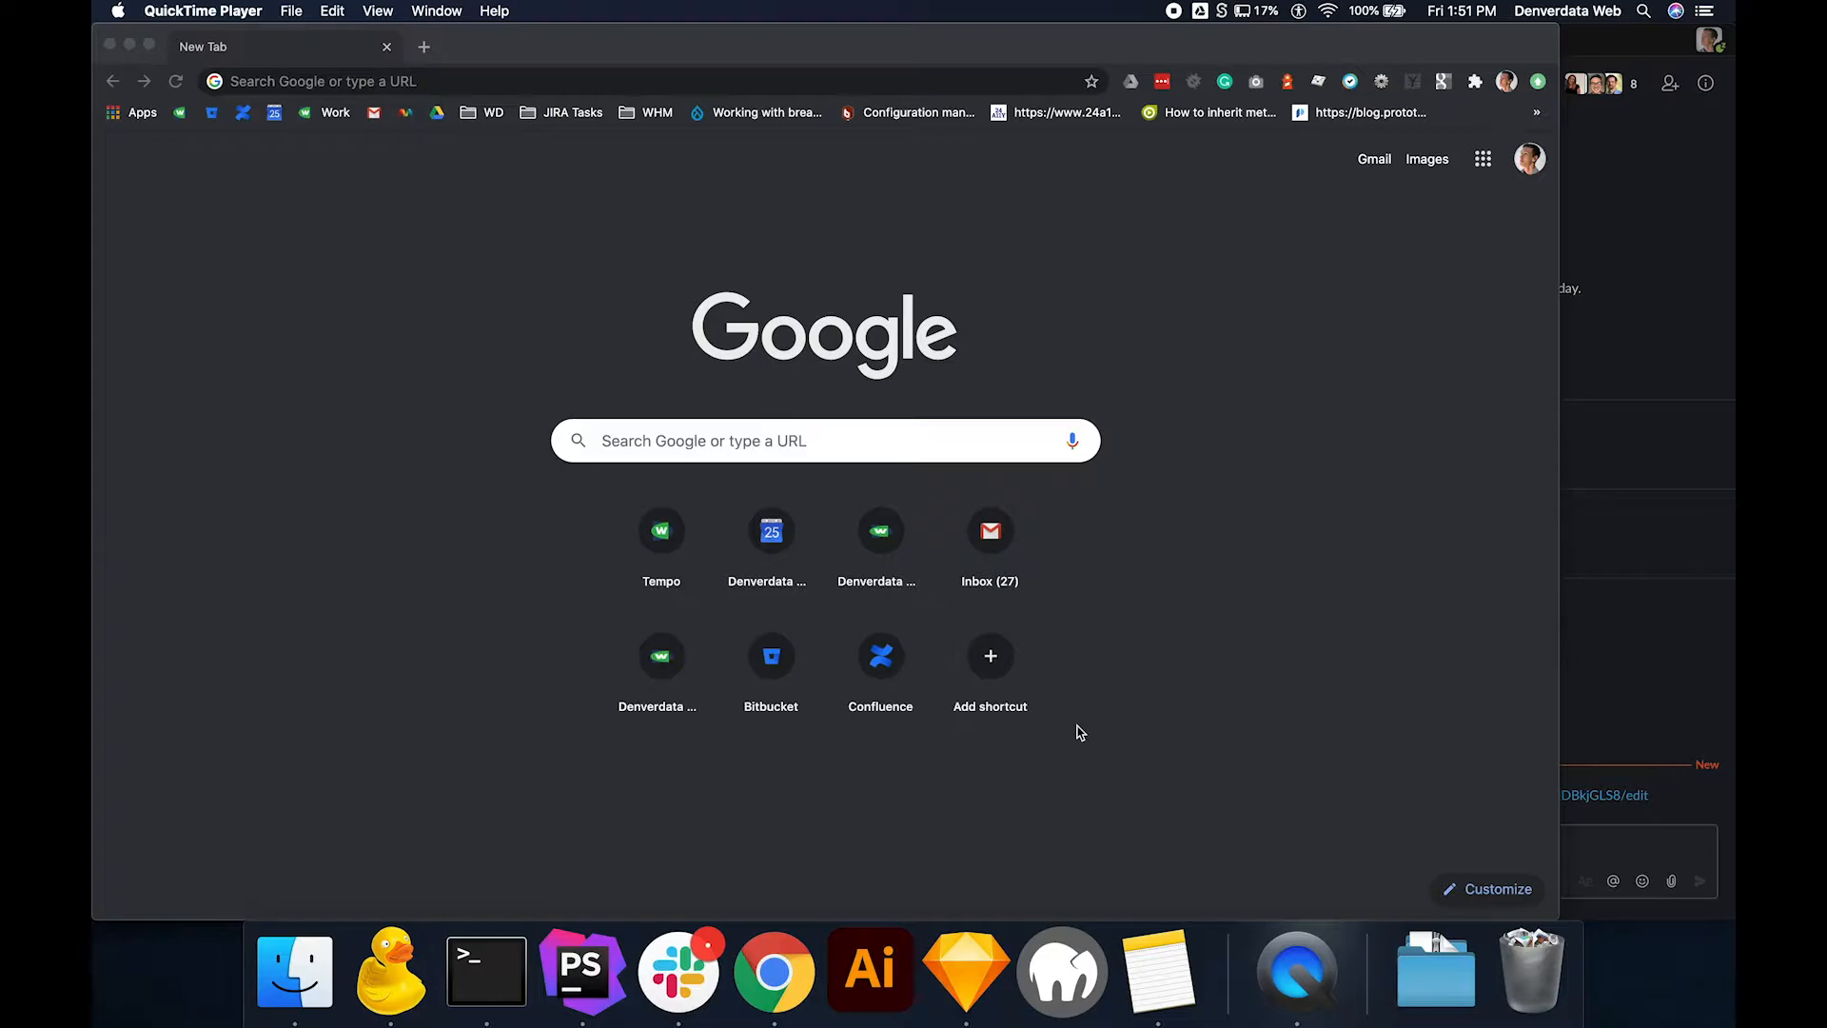
mouse_move(692, 164)
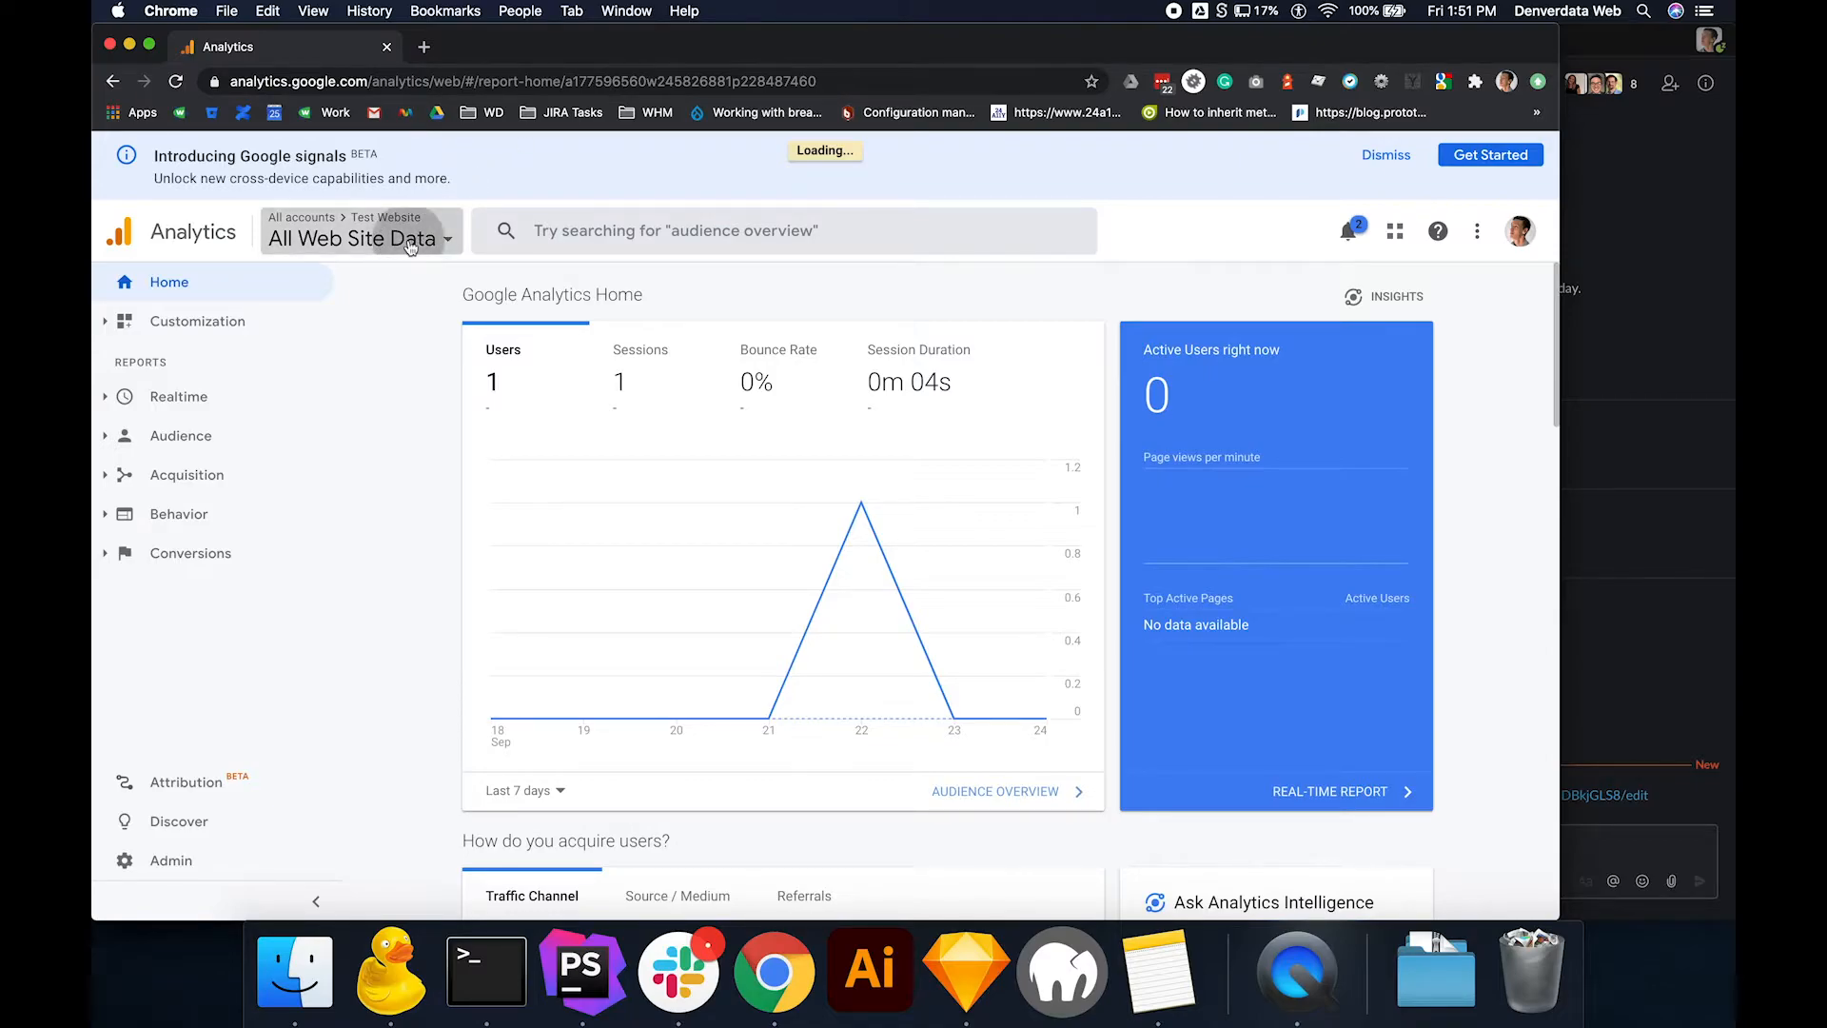
left_click(356, 238)
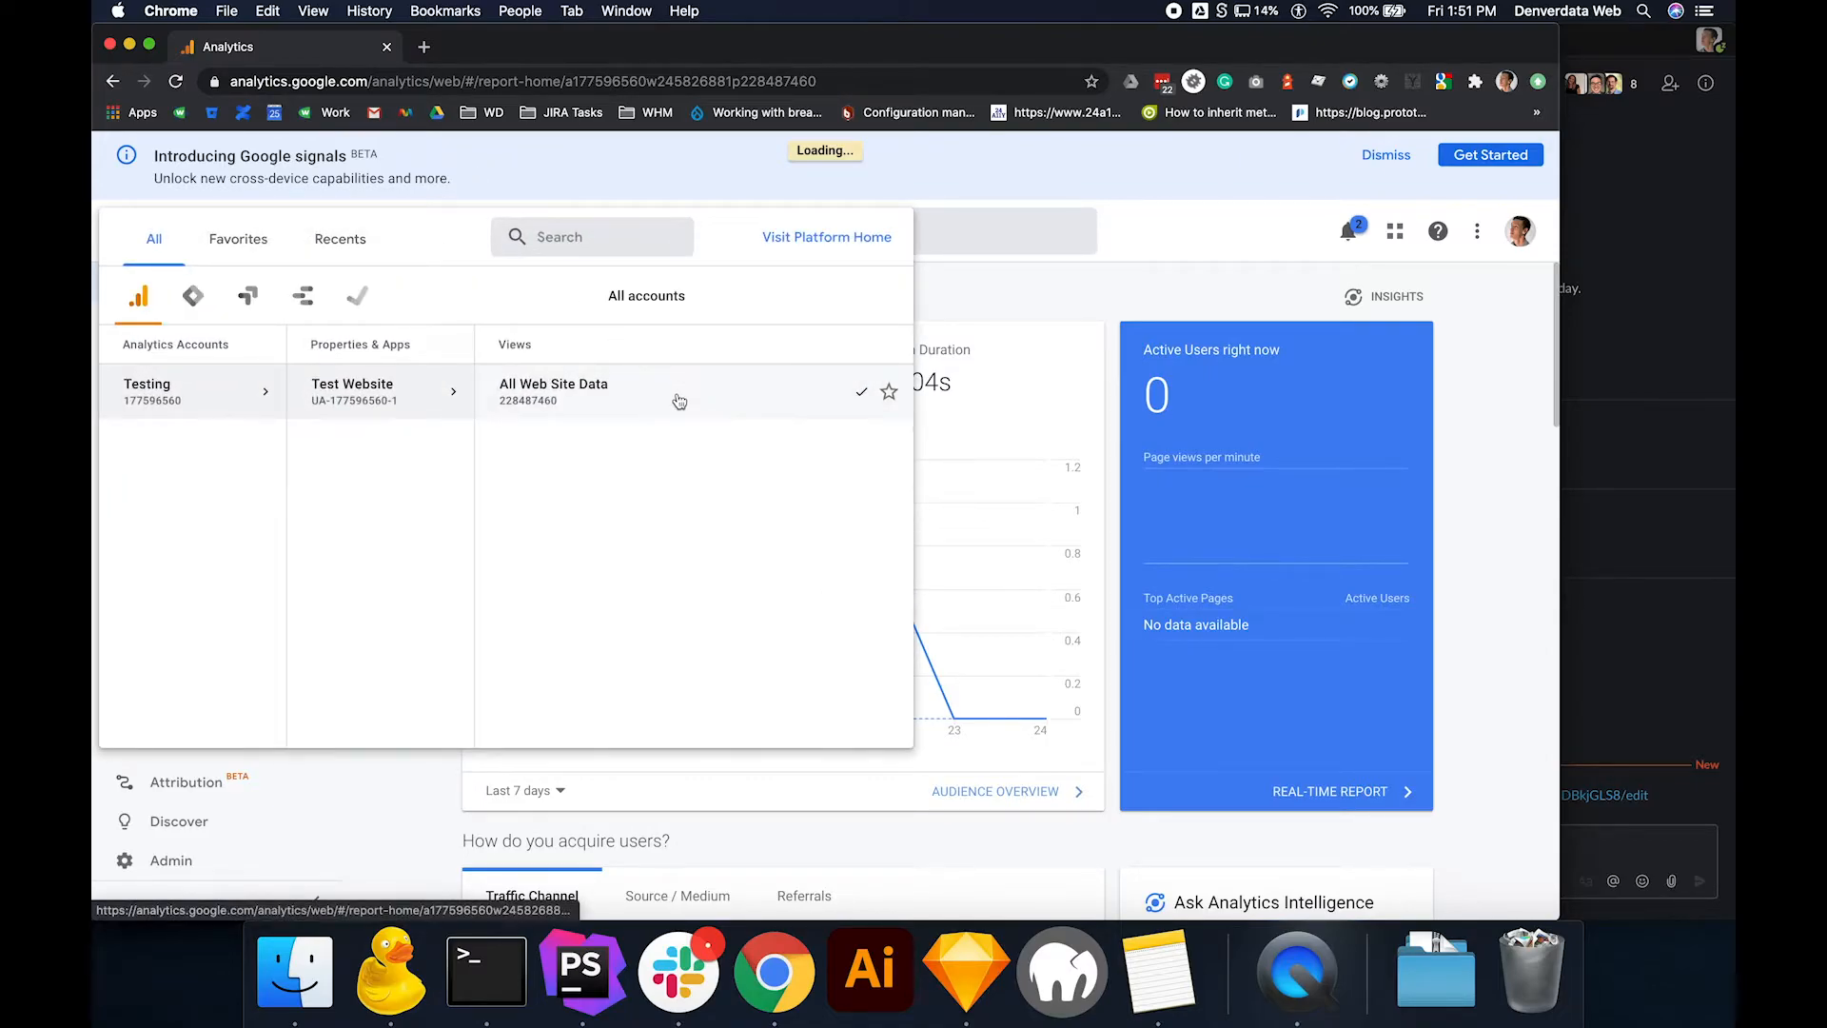
left_click(553, 392)
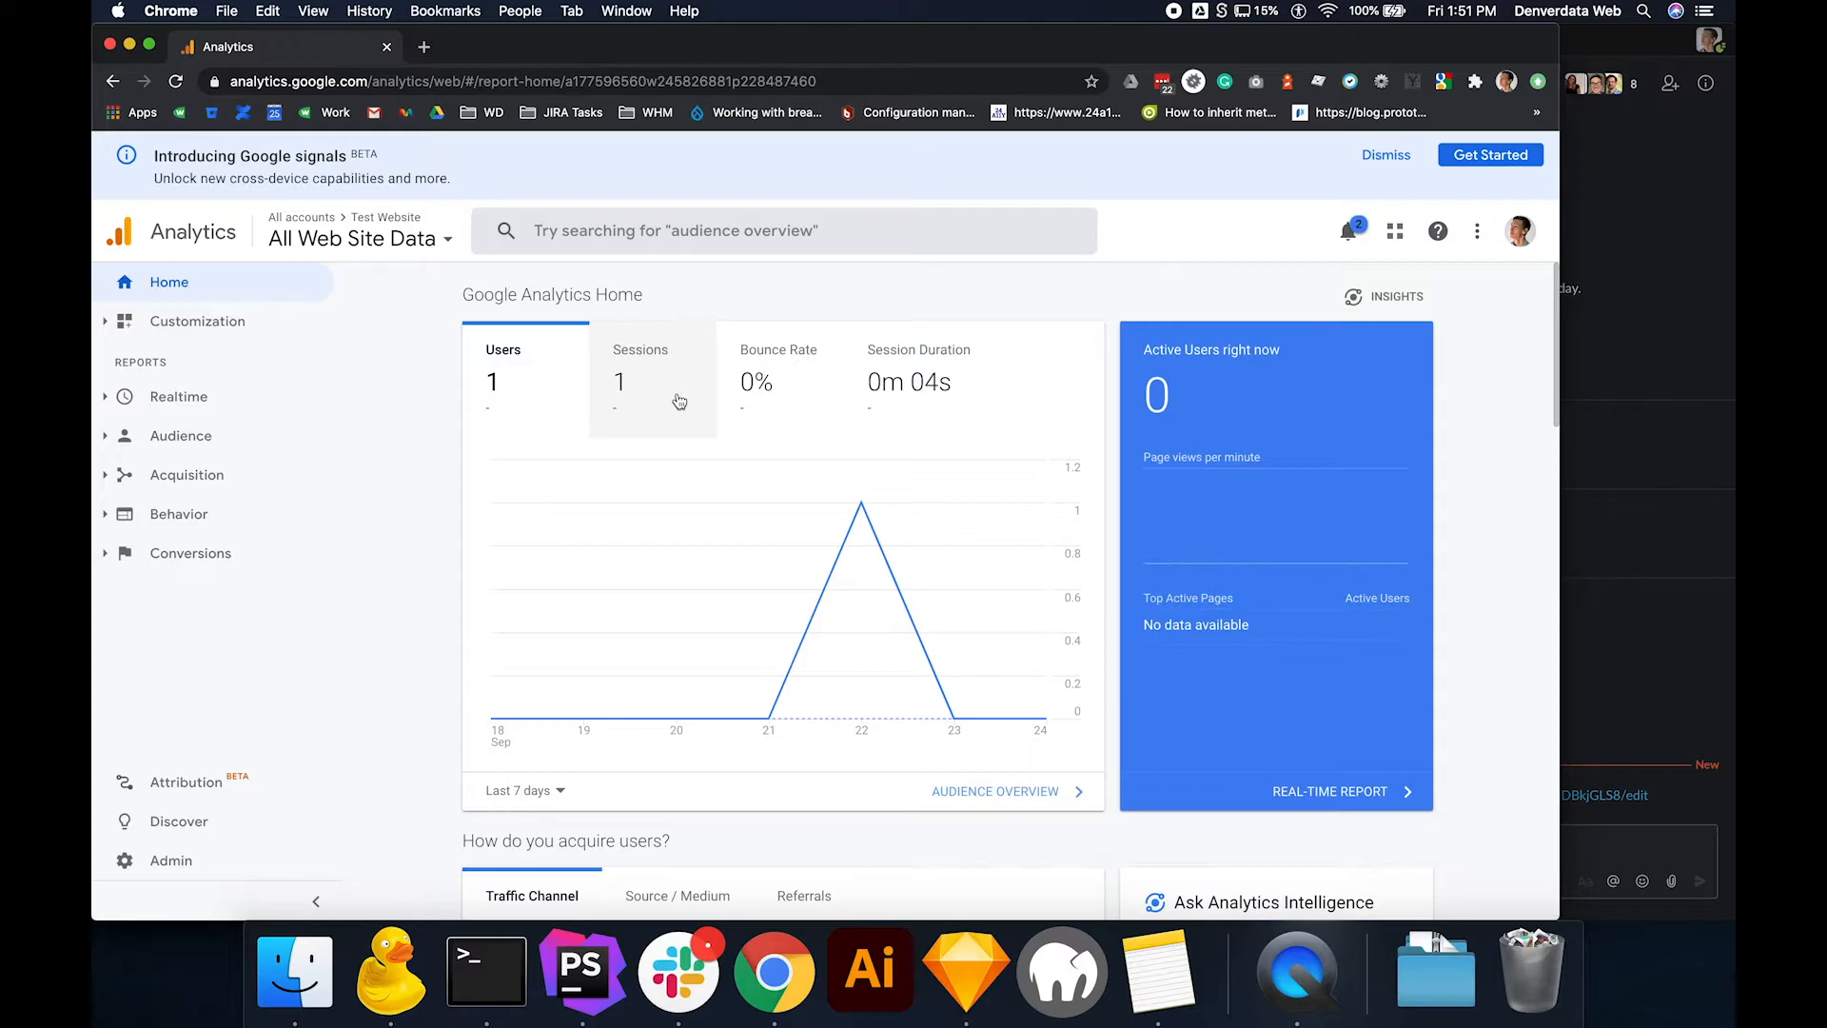
mouse_move(675, 401)
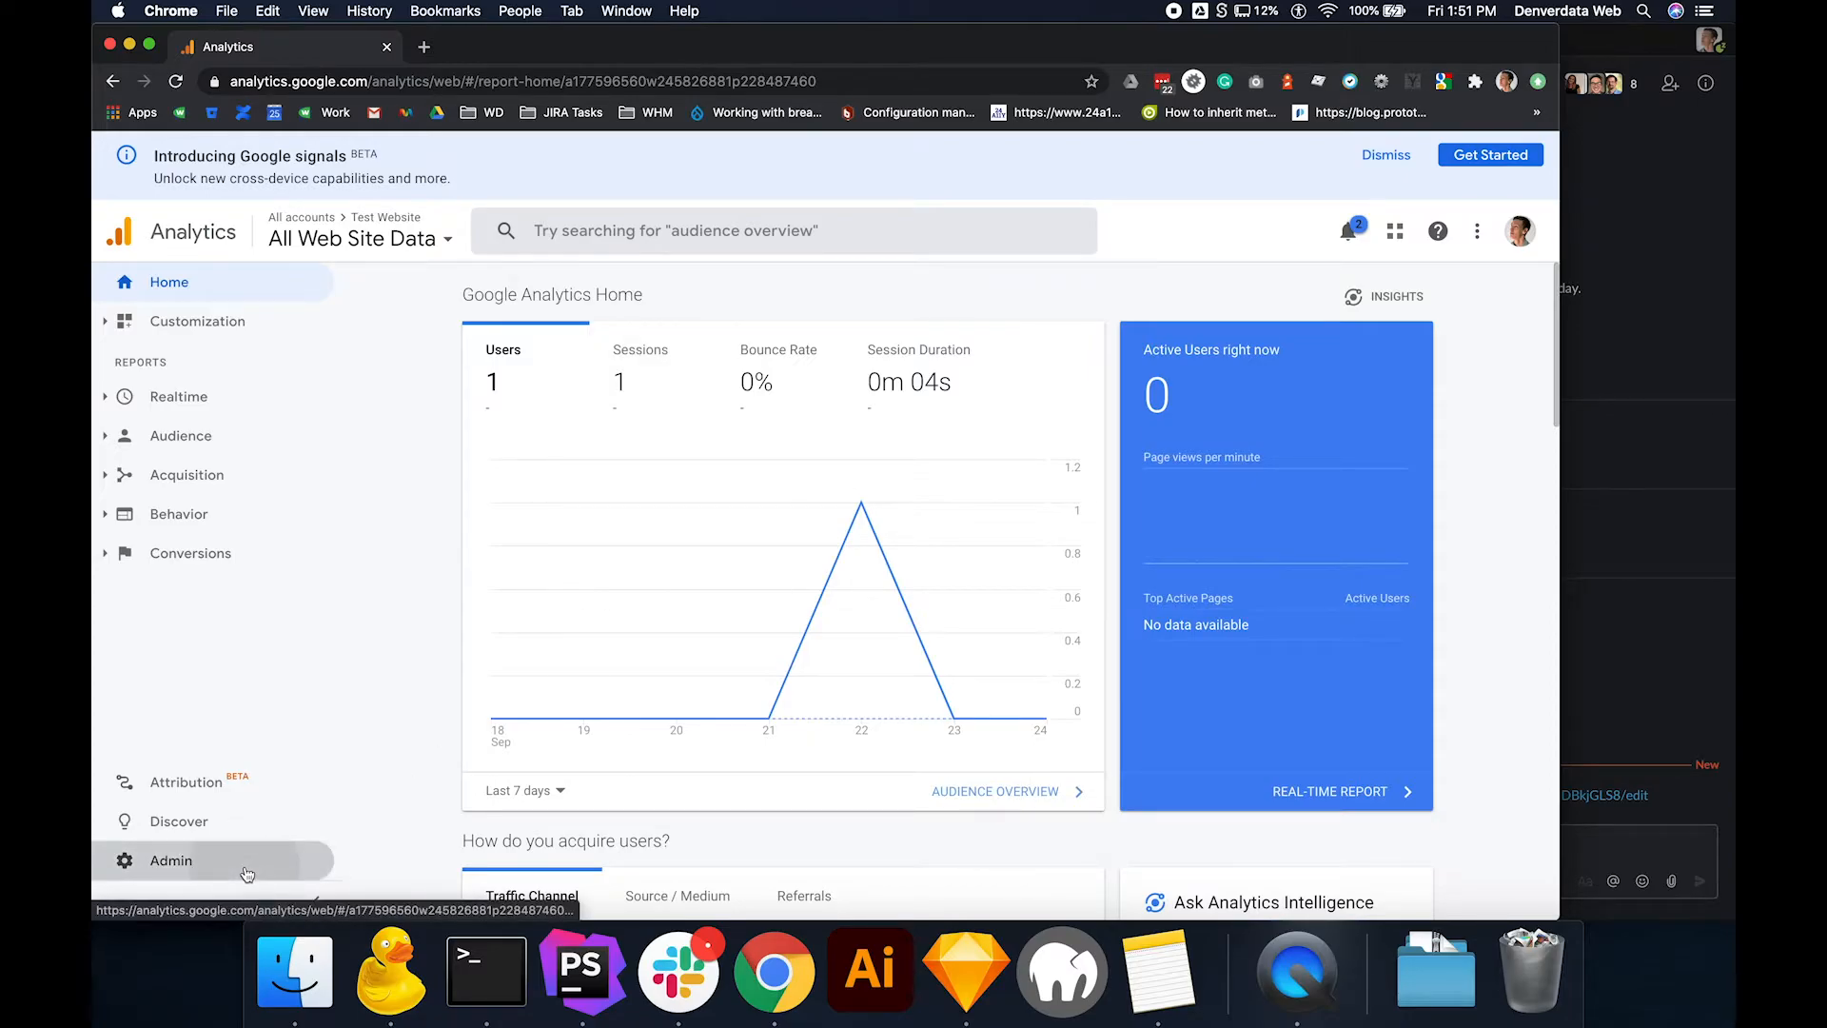
Step: Go to Admin and select Account User Management for the Testing account
left_click(171, 860)
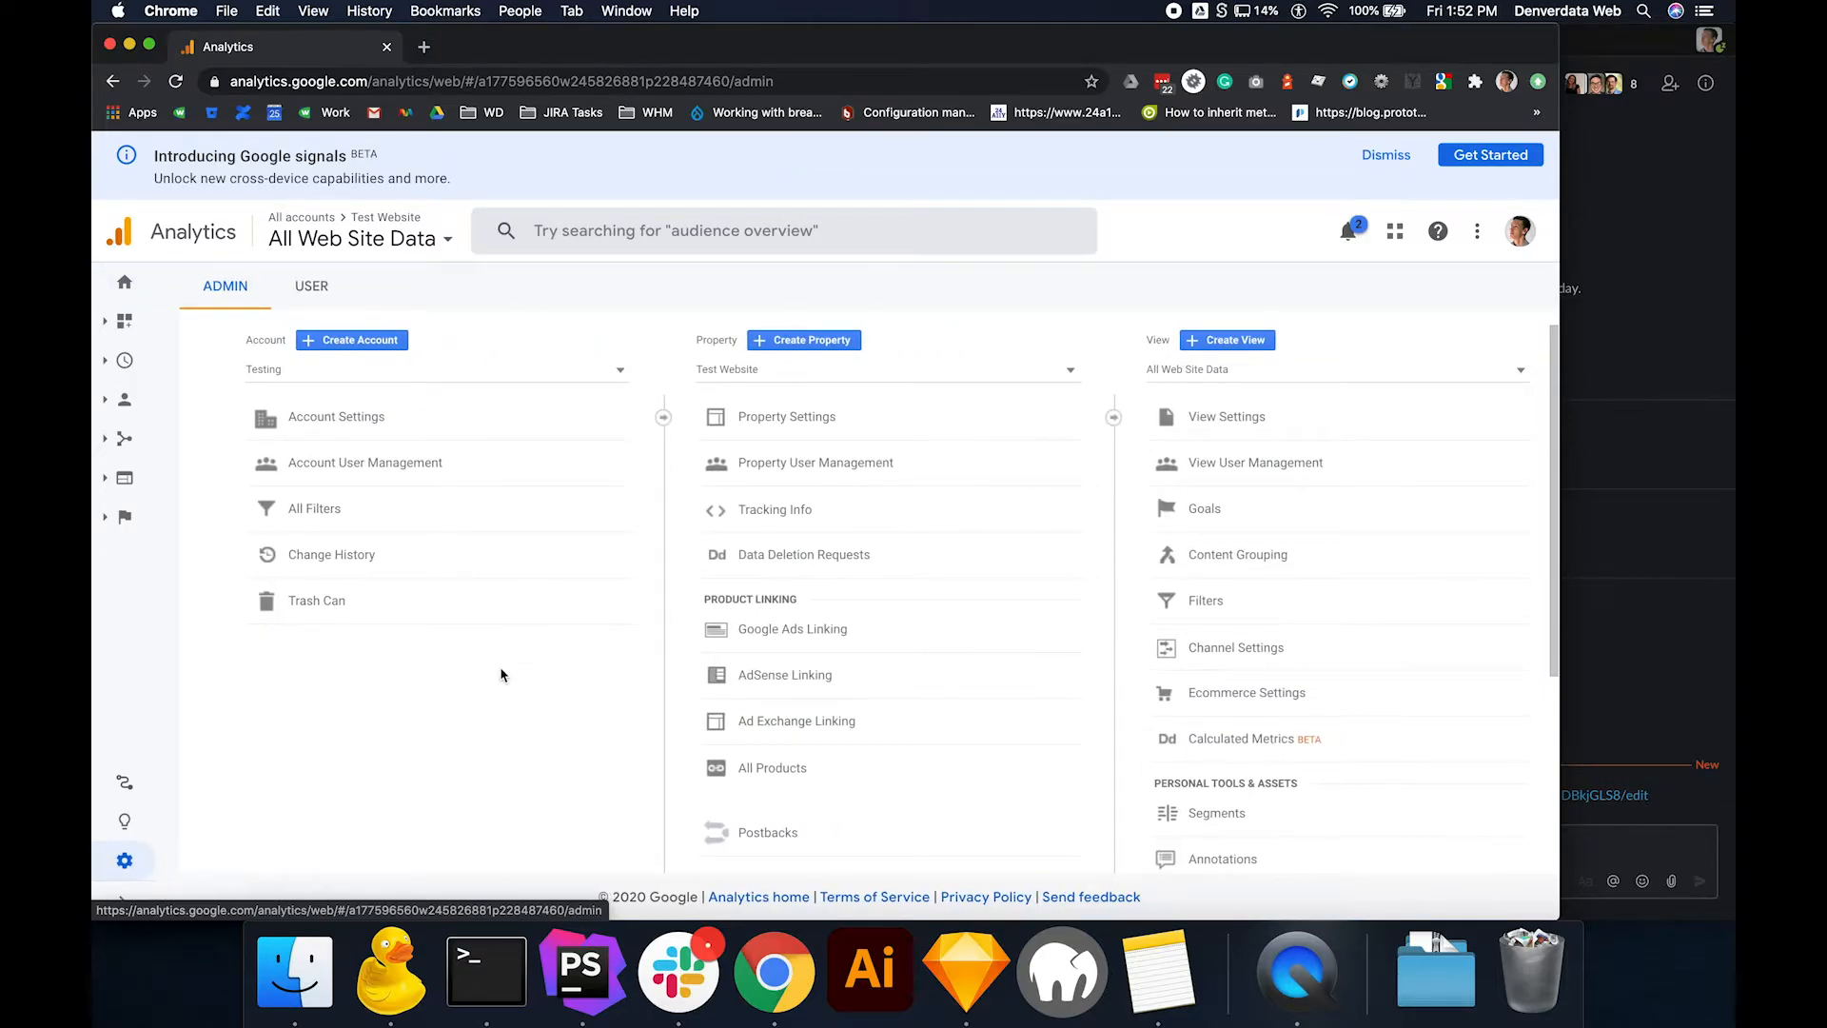
mouse_move(493, 656)
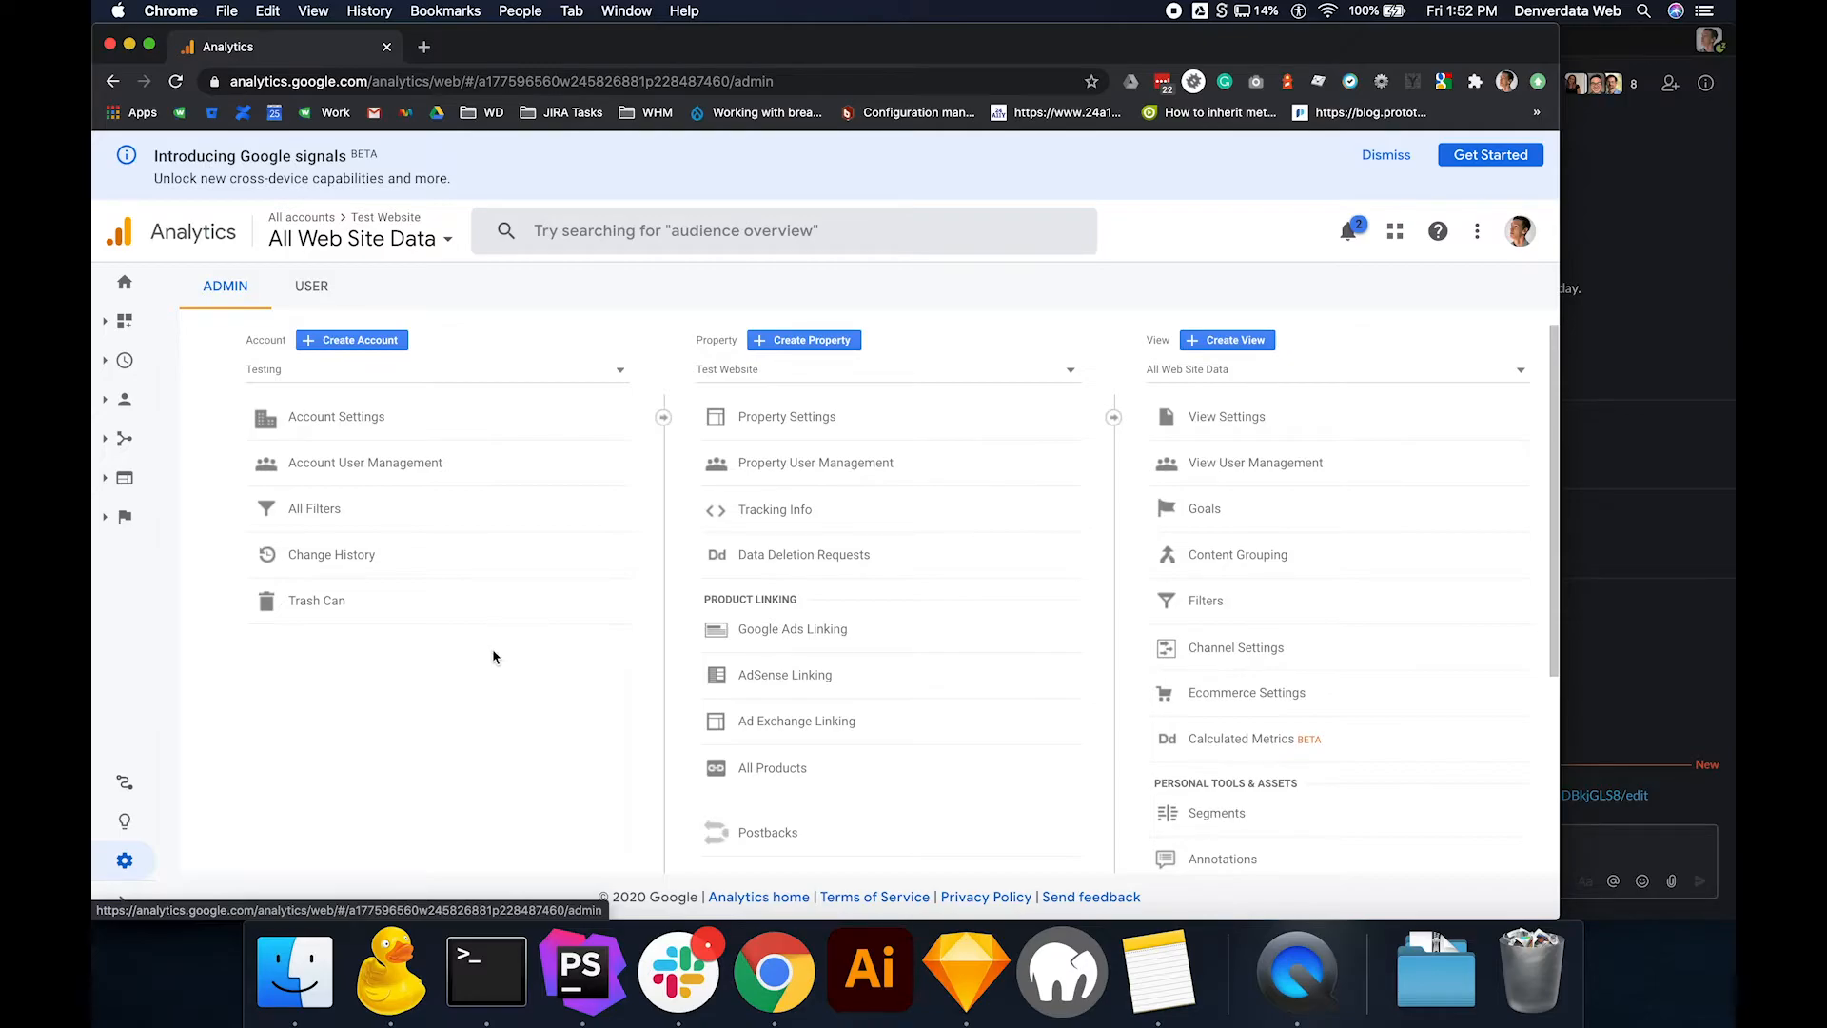
left_click(363, 462)
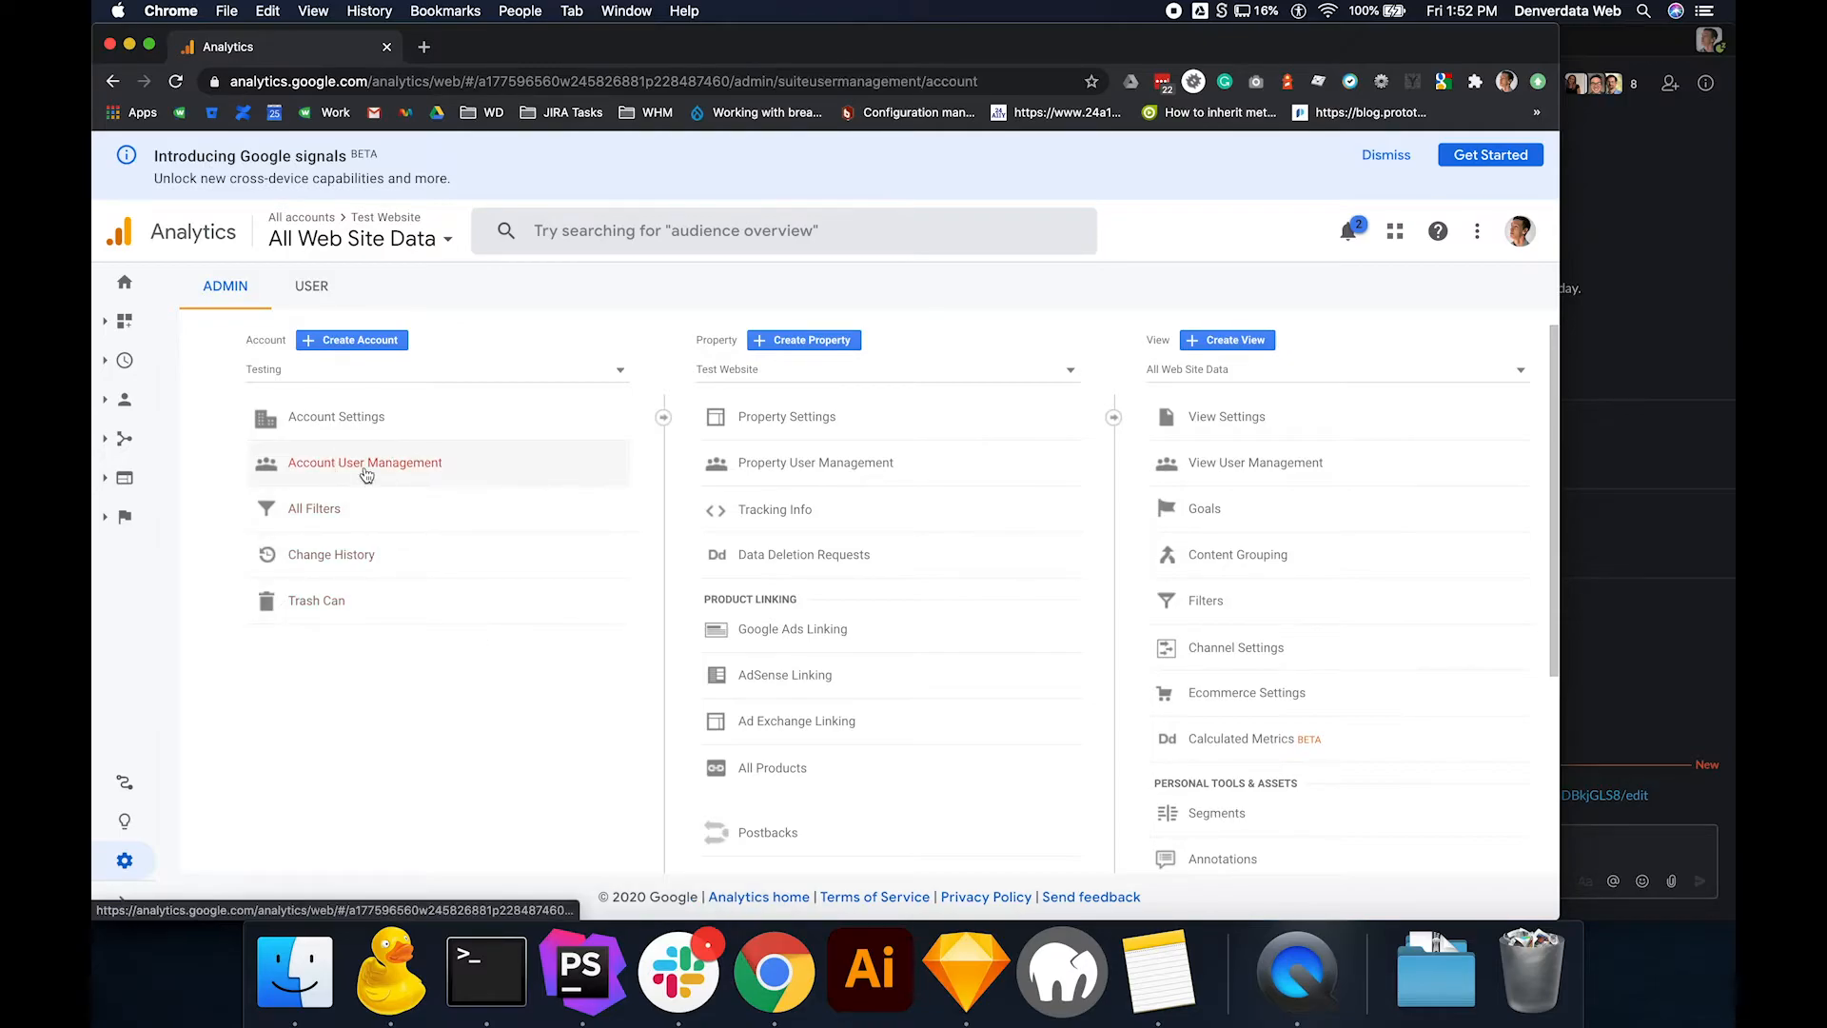
Step: From Account permissions, start Add users via the blue + menu
left_click(364, 461)
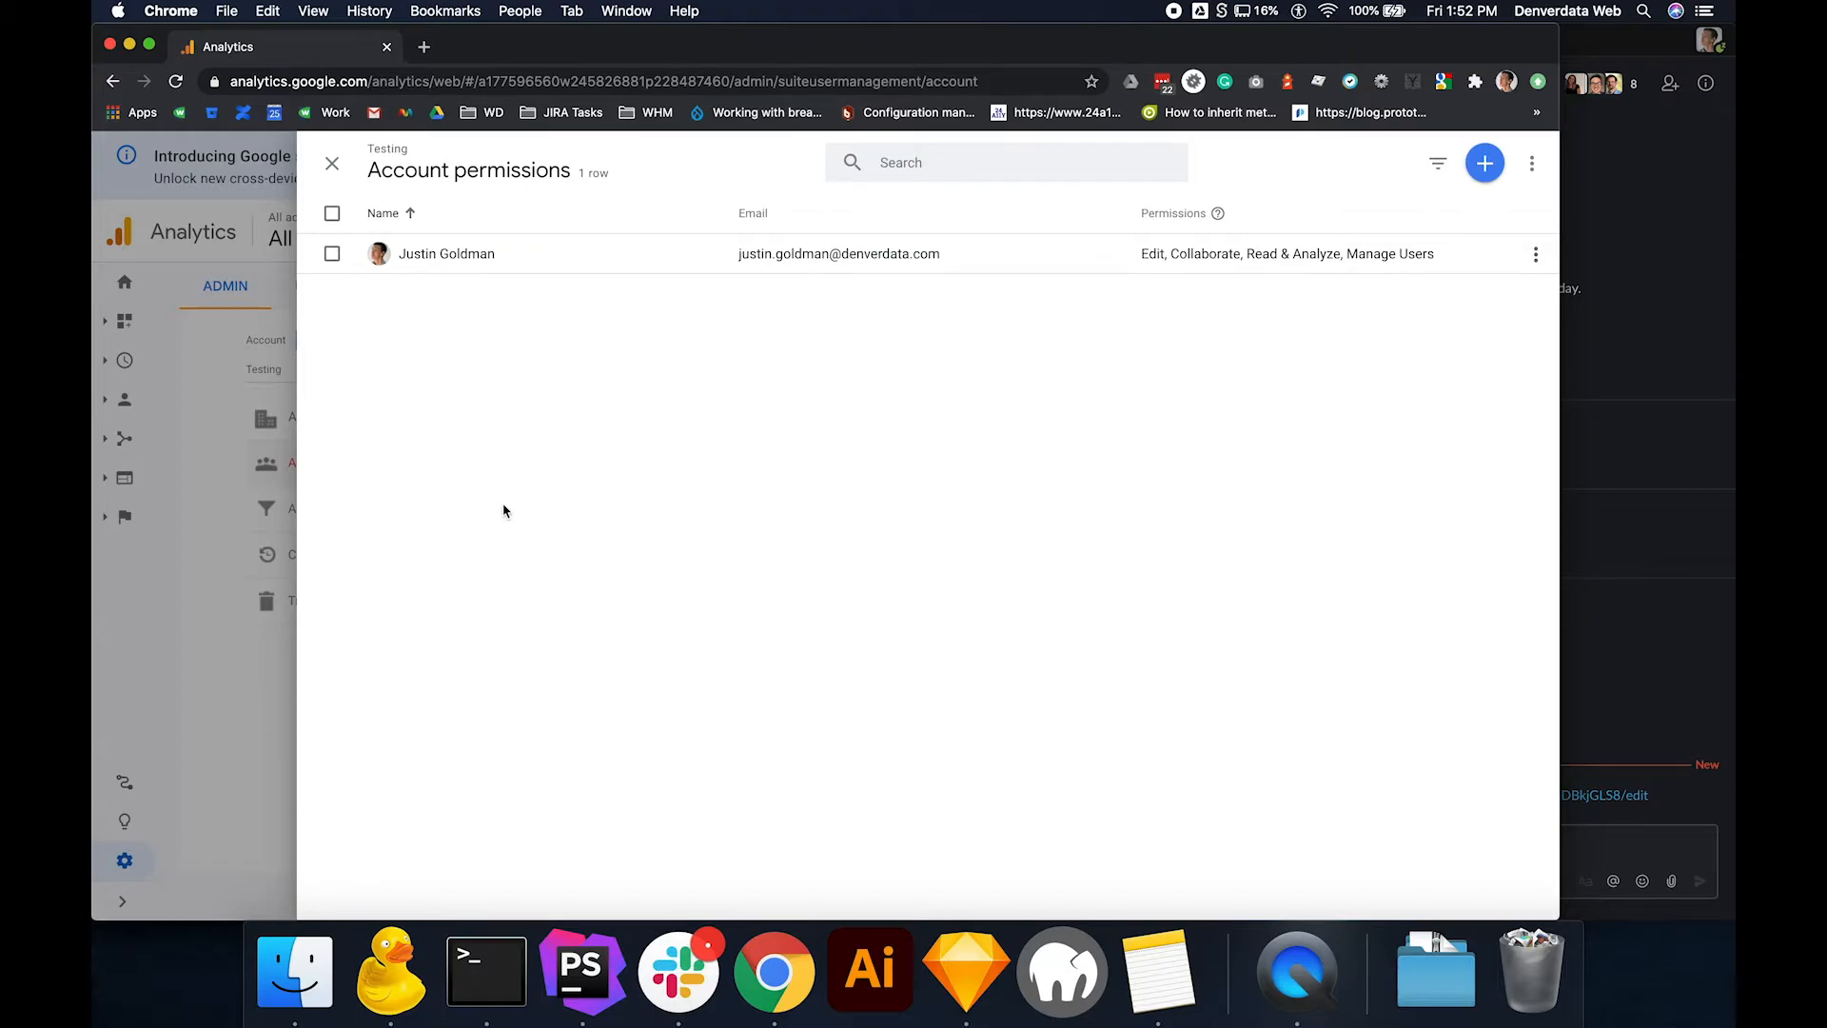
mouse_move(526, 524)
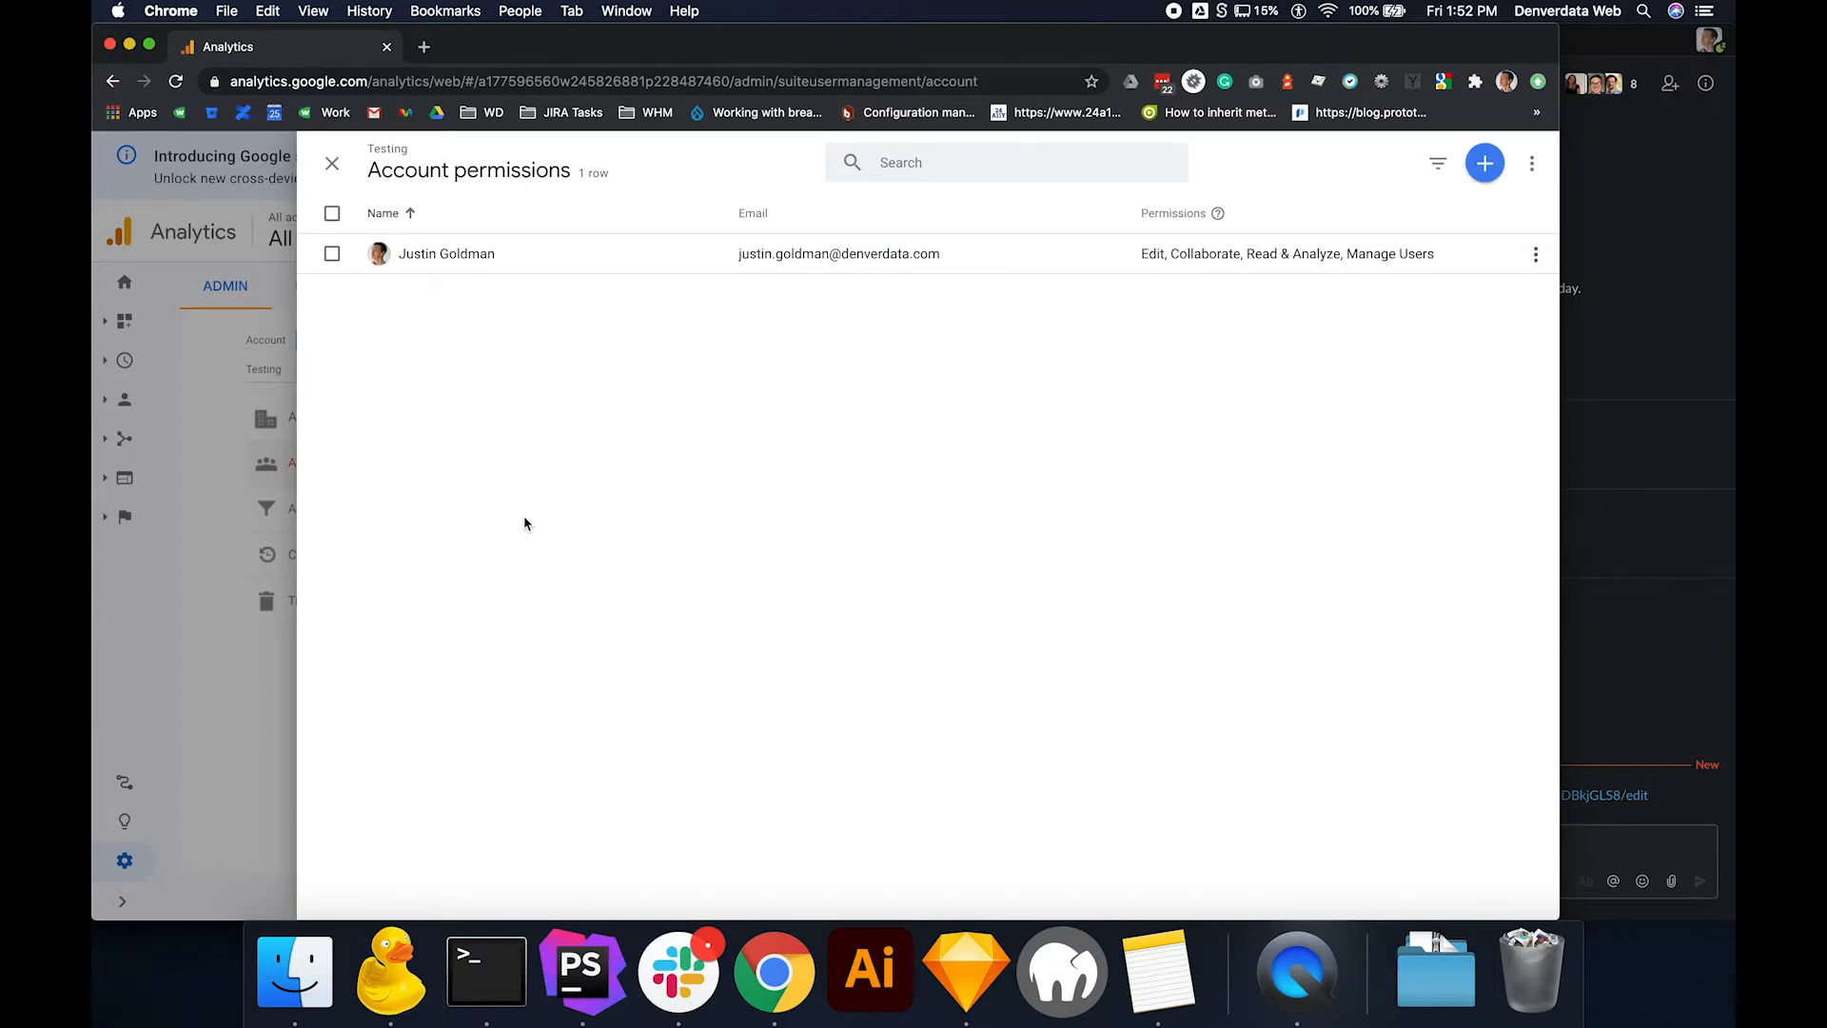
mouse_move(1471, 211)
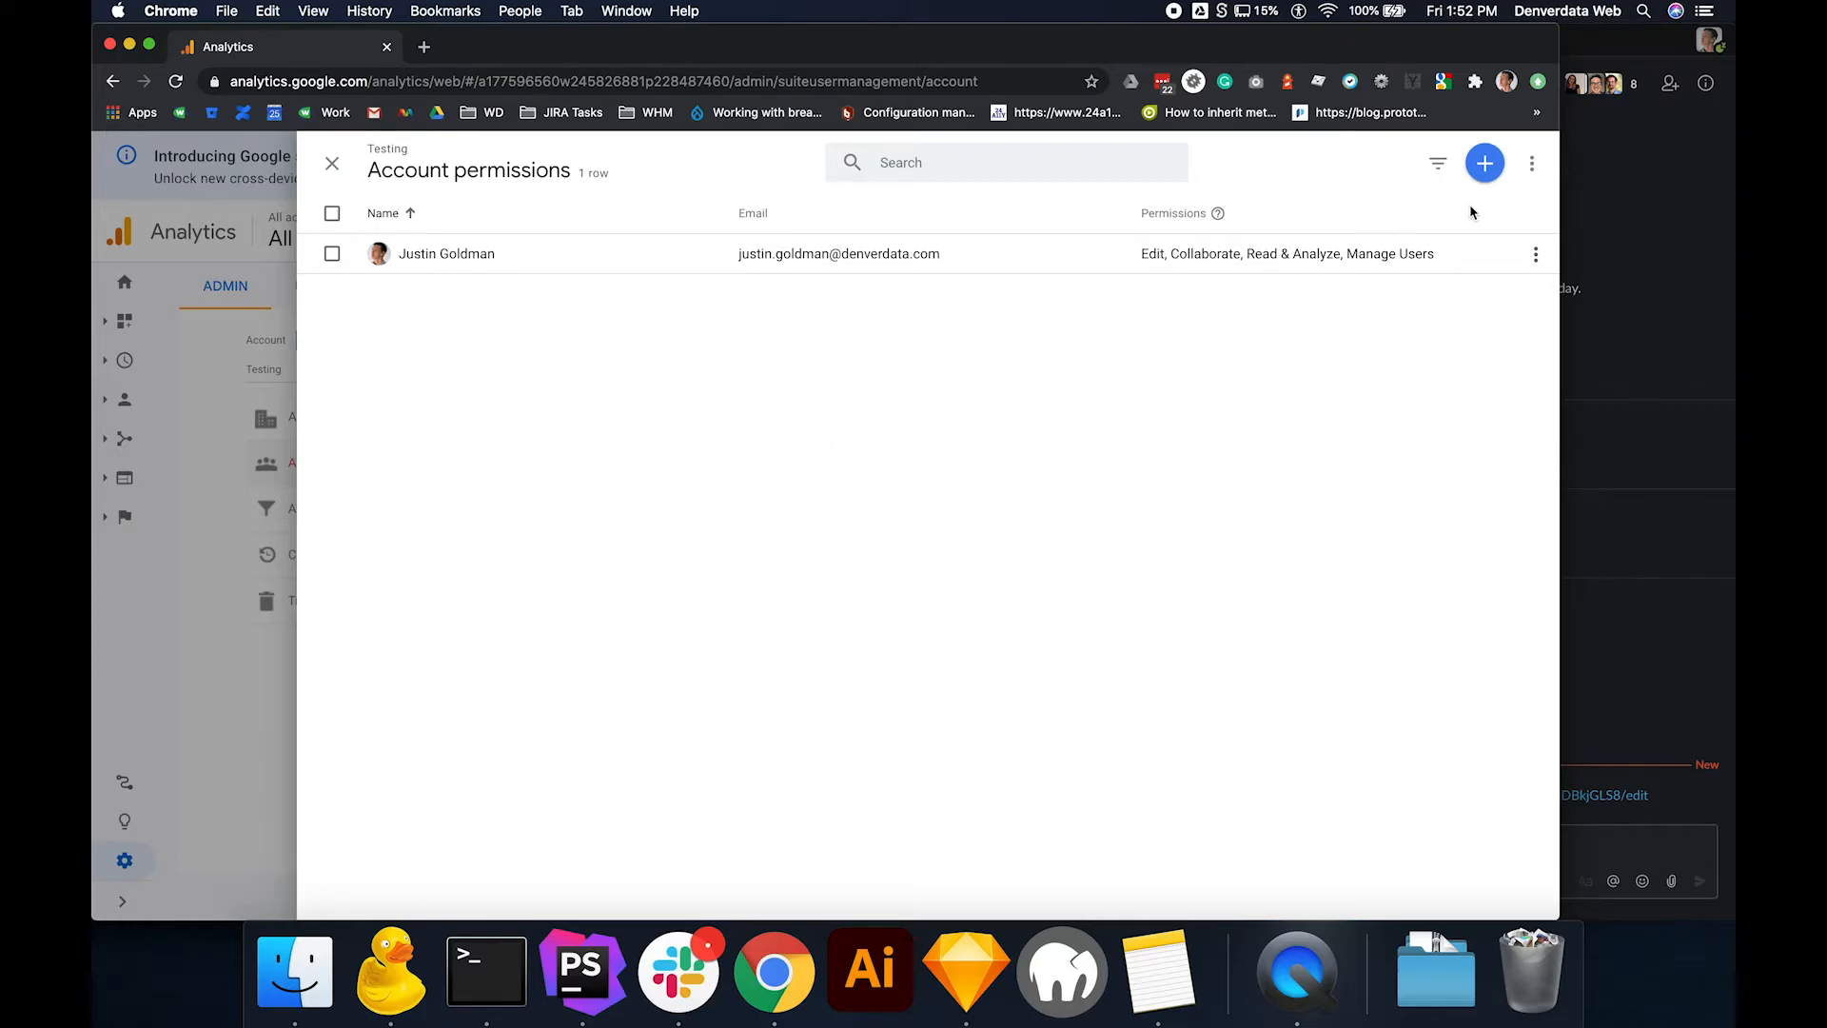
left_click(1485, 164)
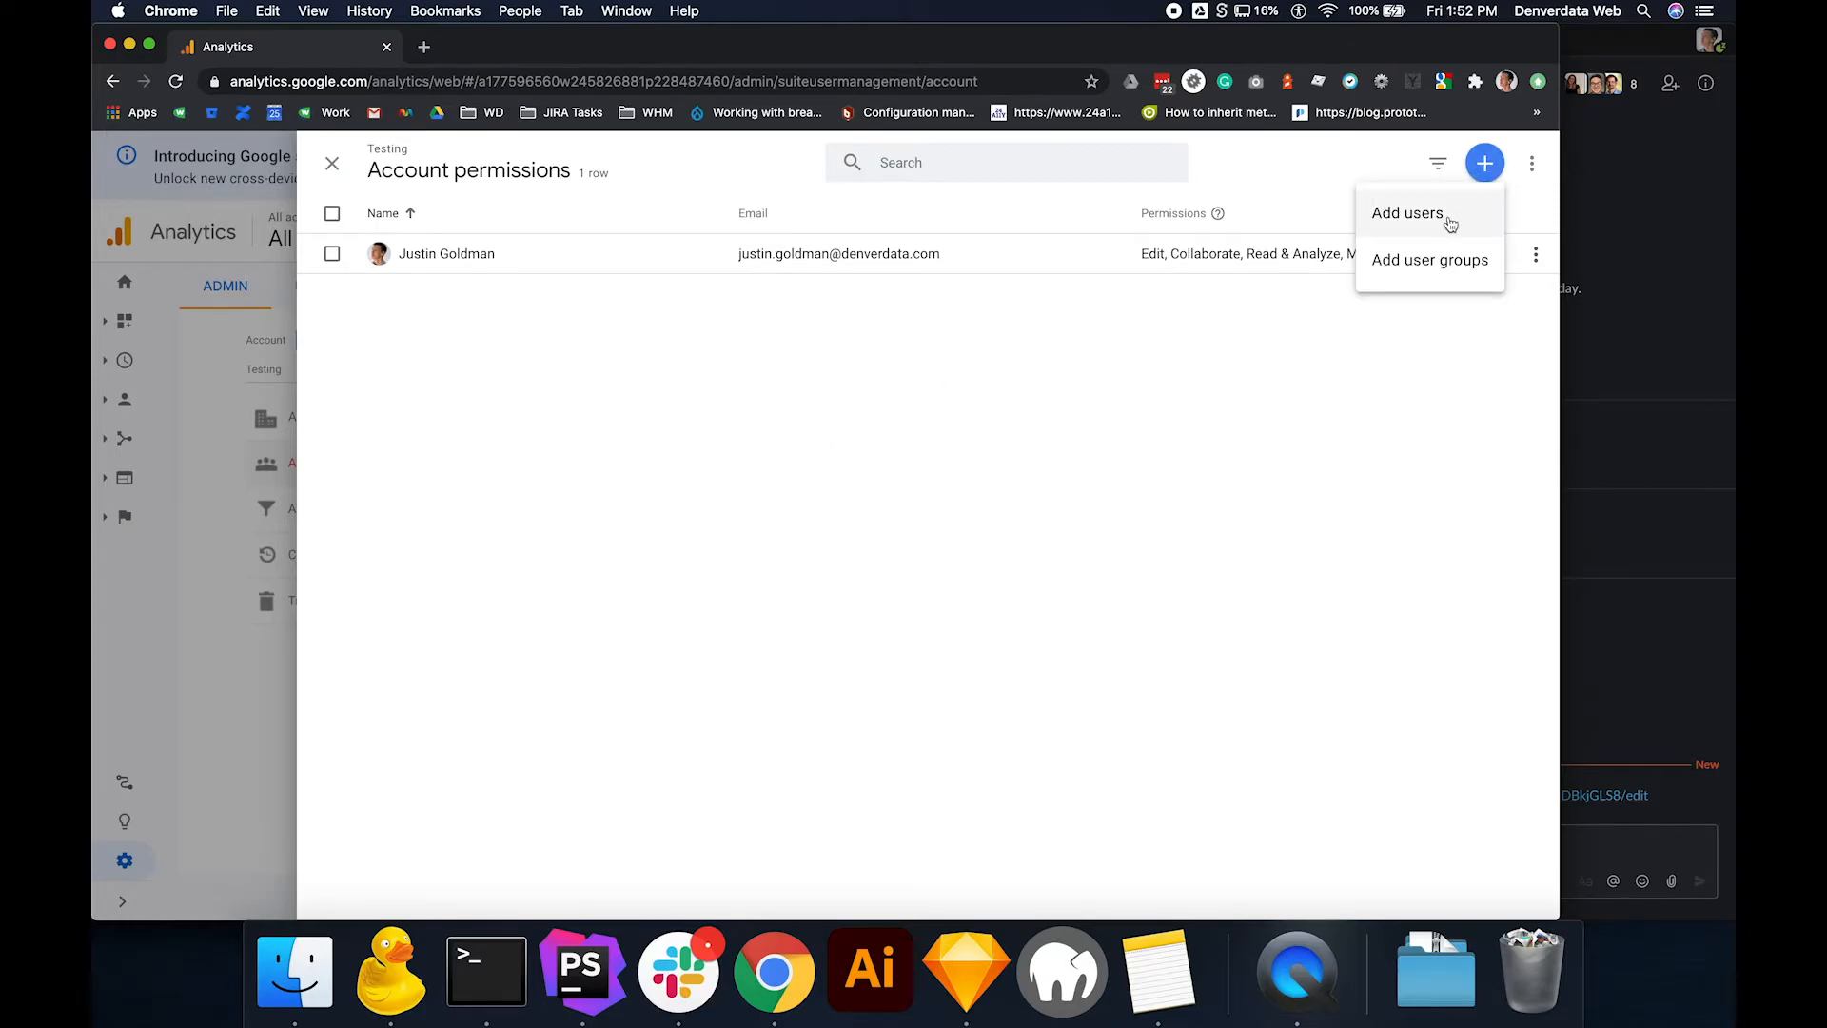
left_click(1408, 212)
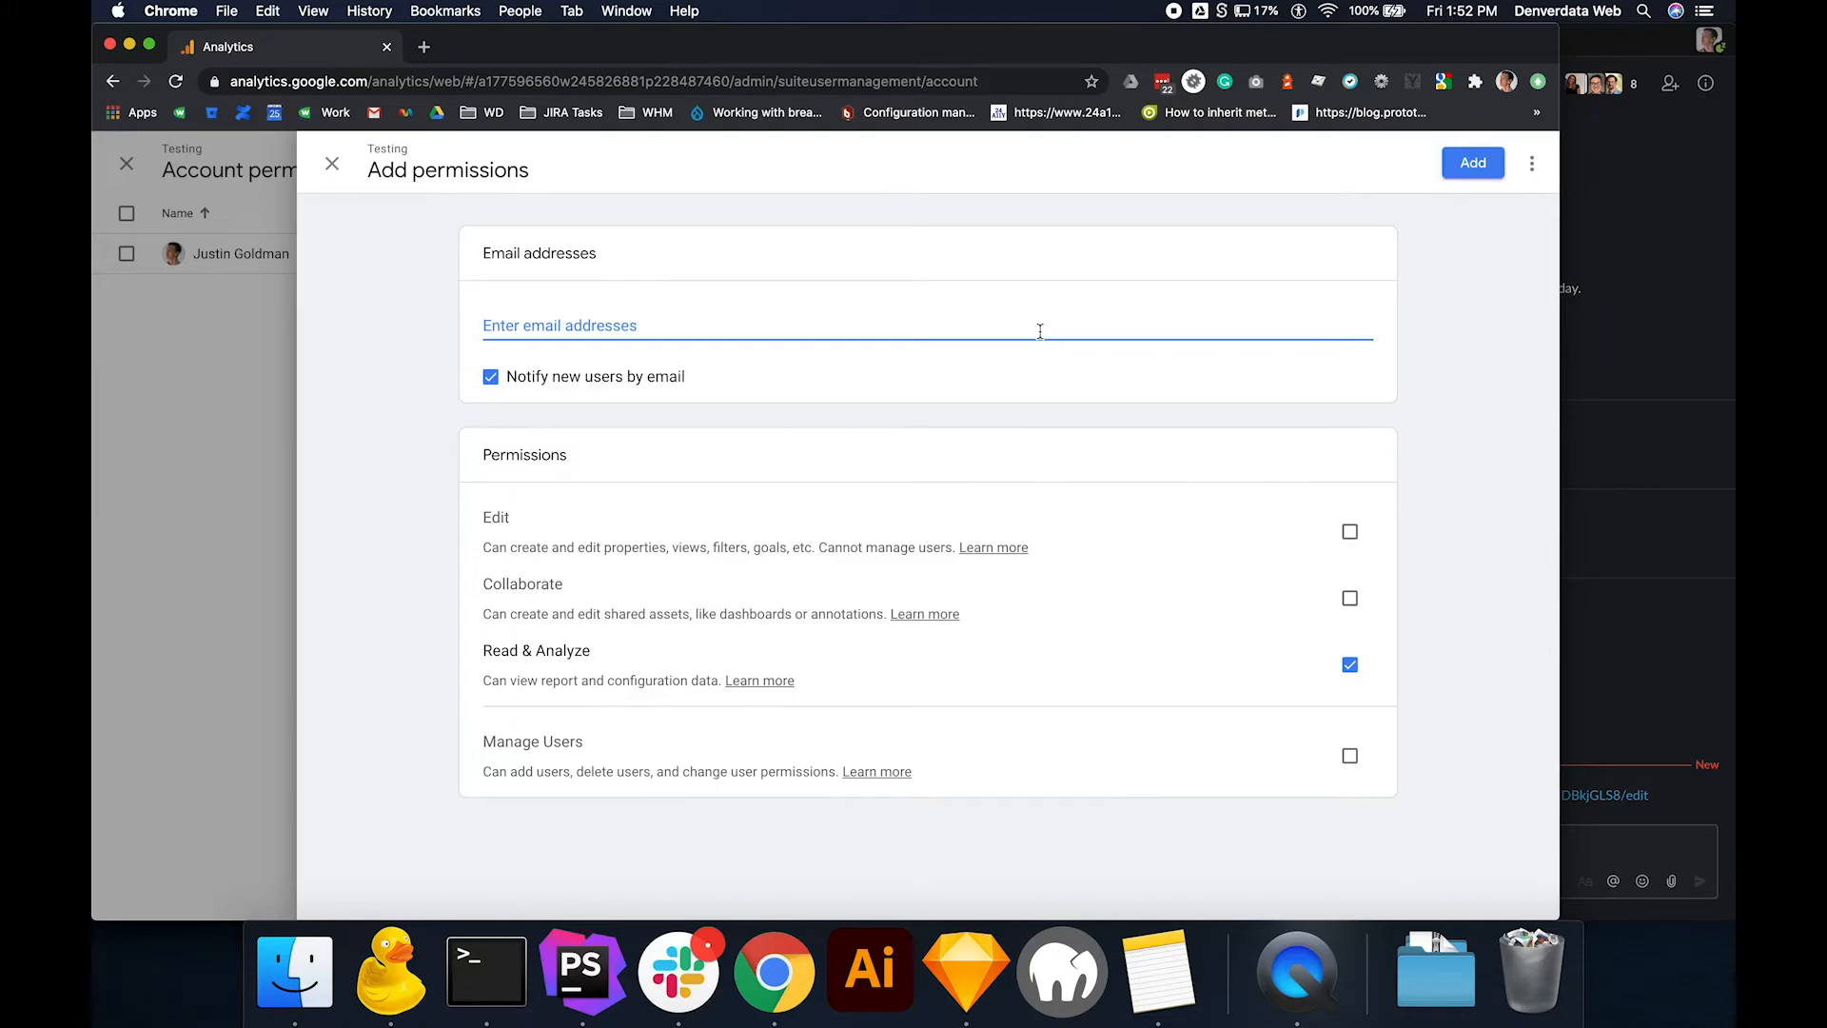
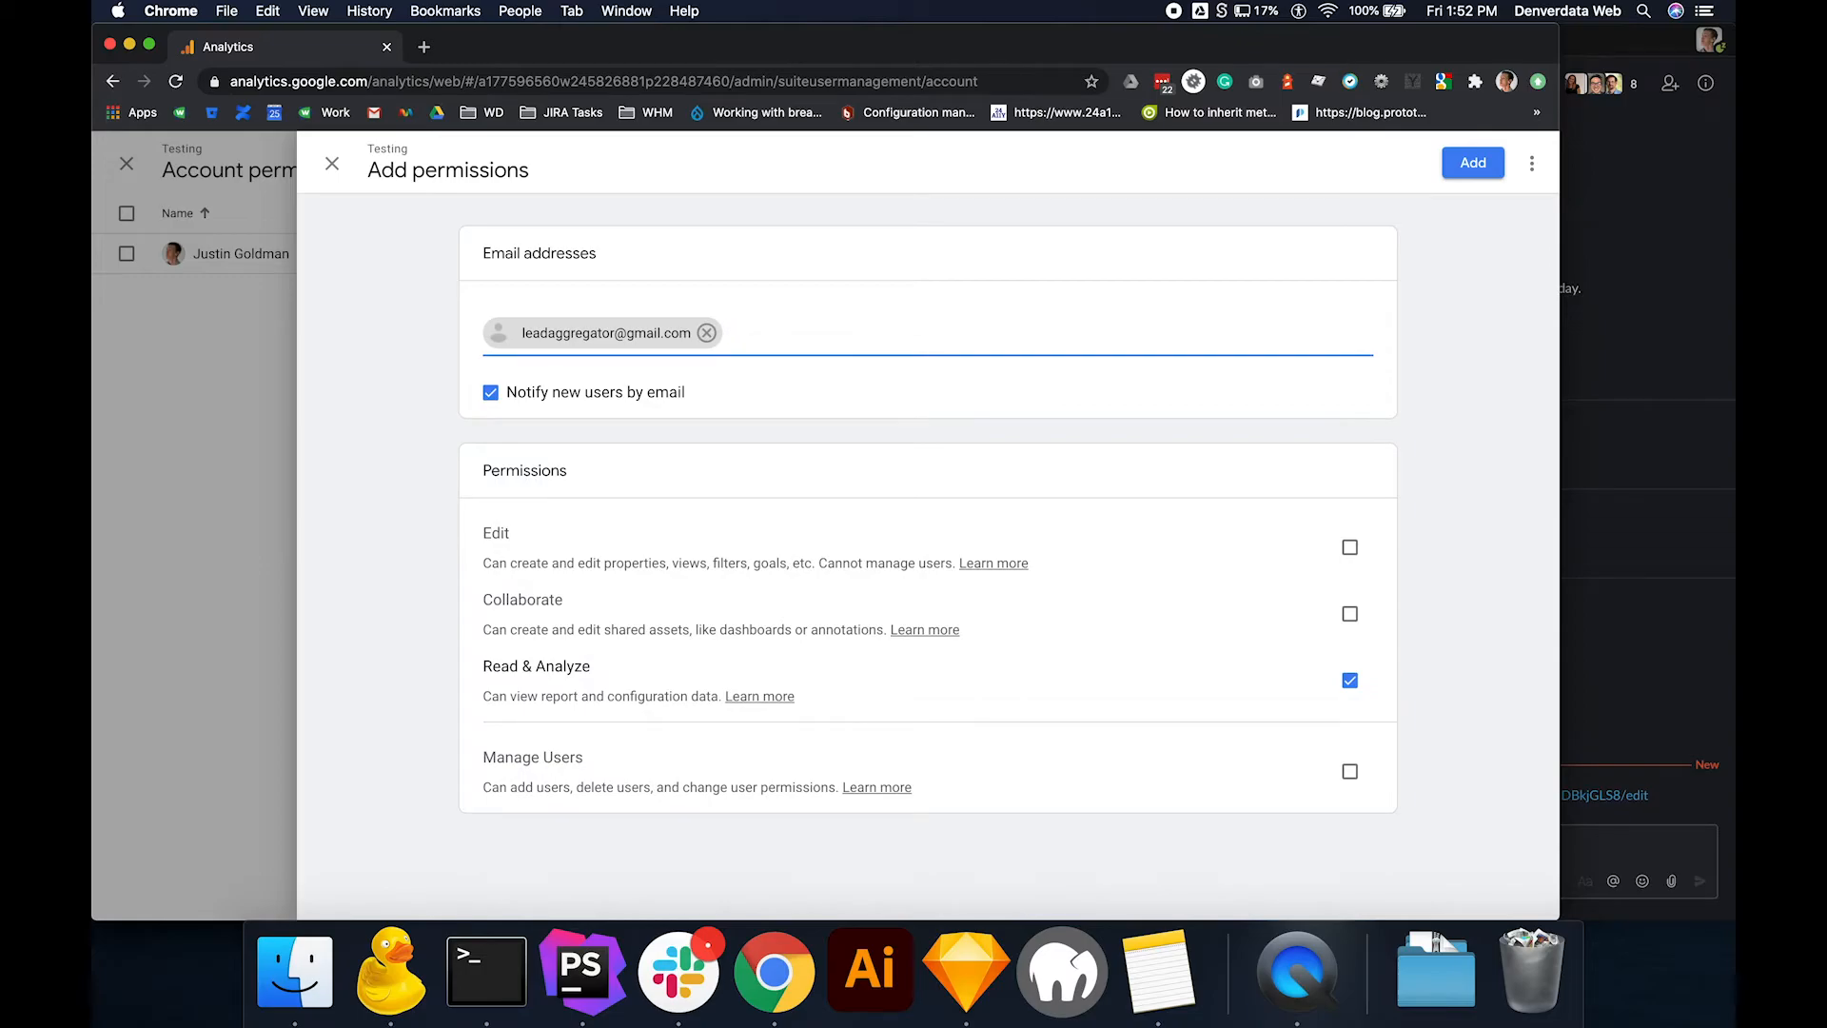
mouse_move(1155, 531)
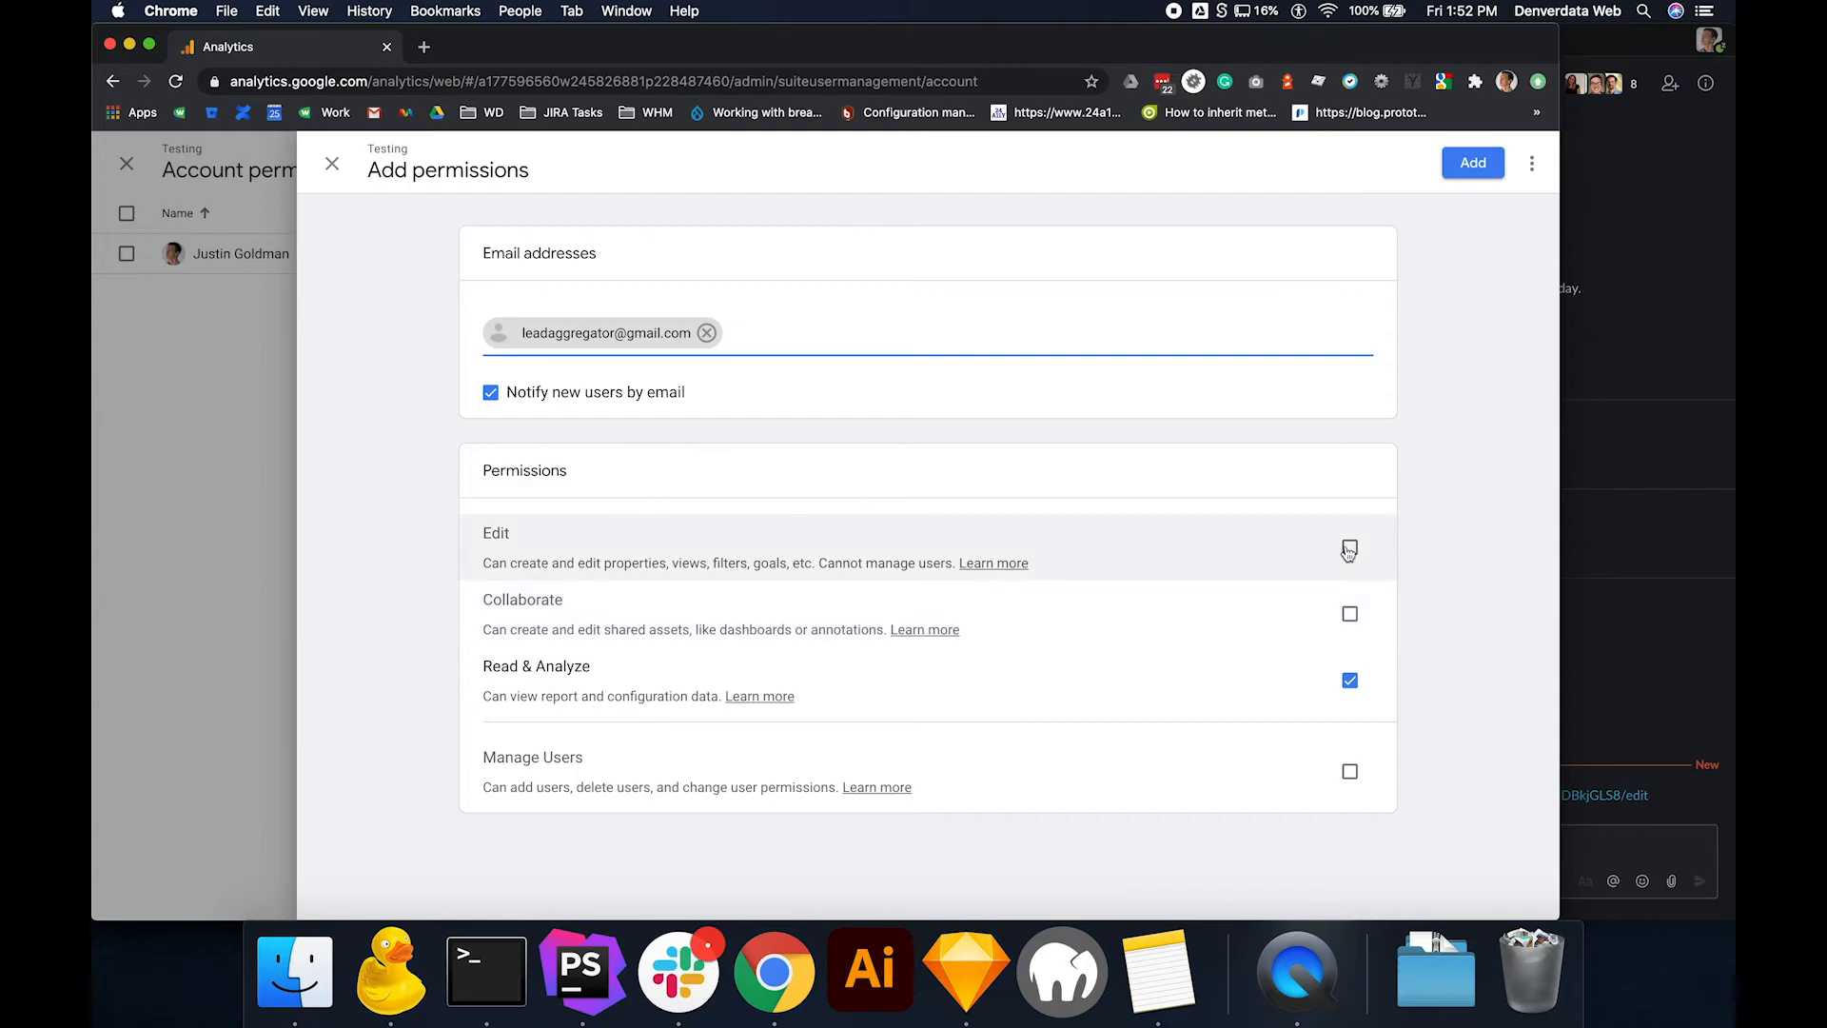
left_click(1350, 548)
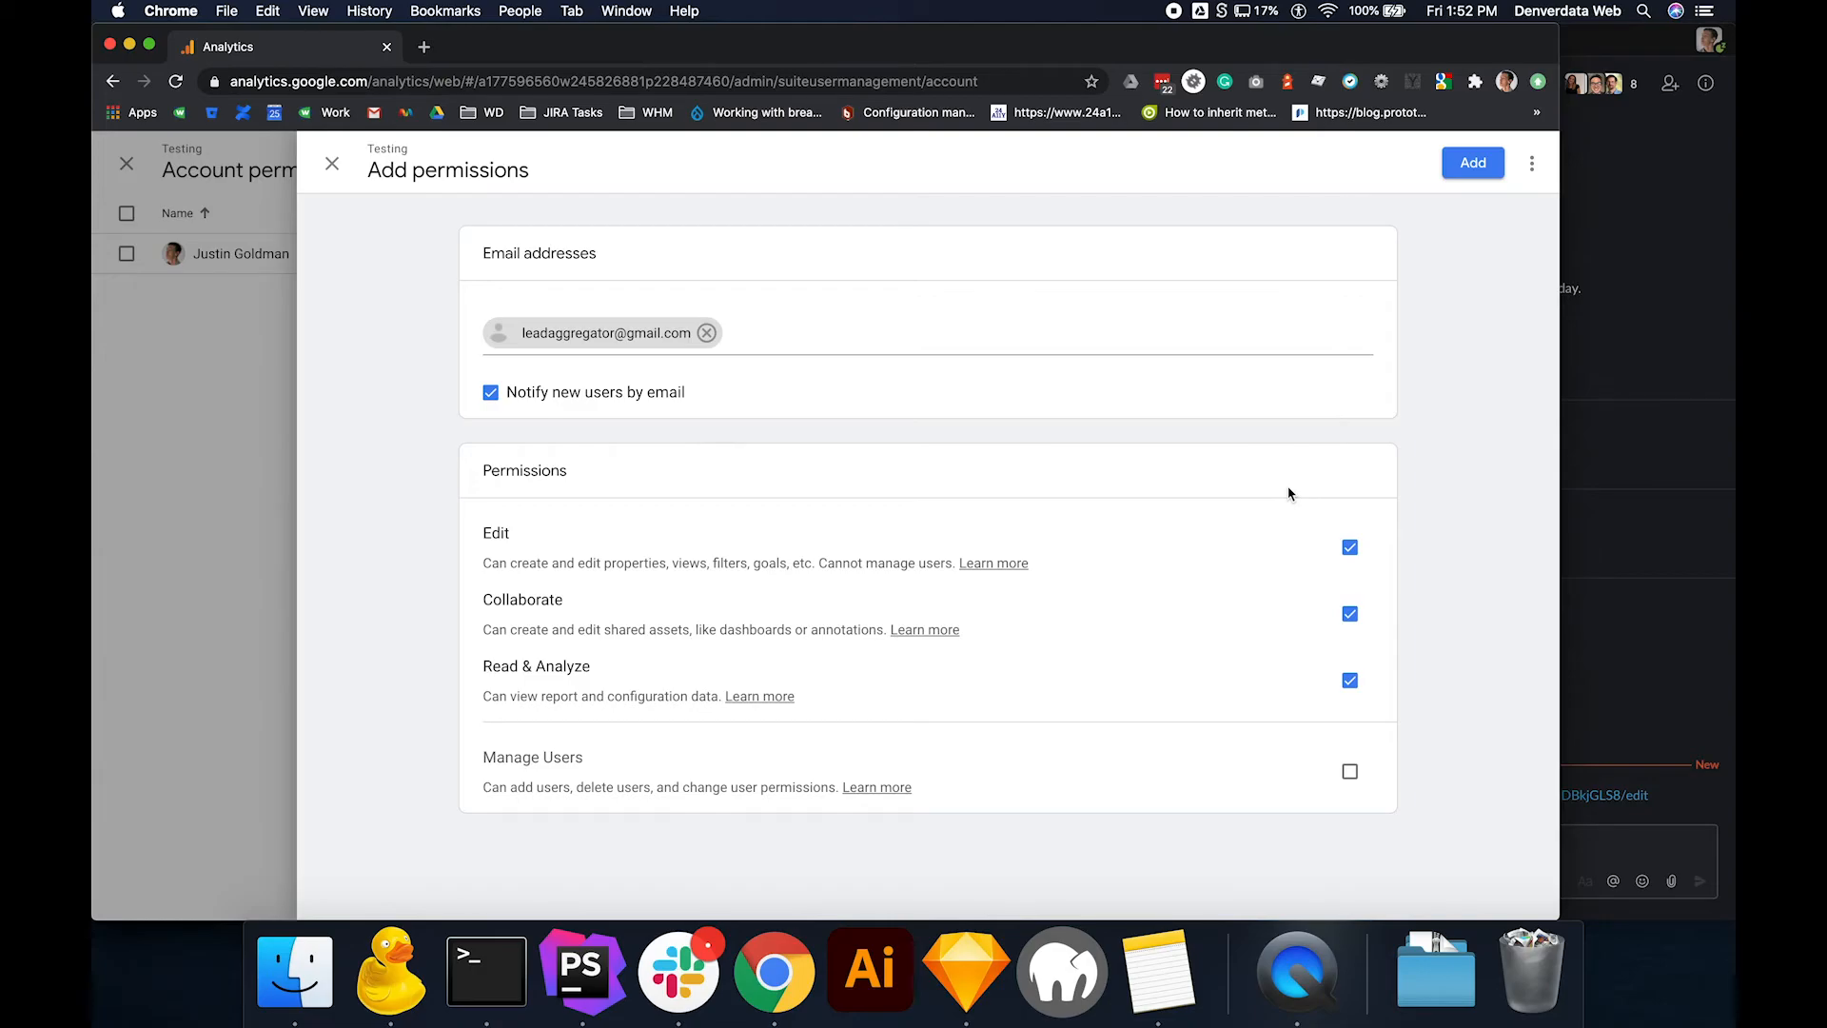
mouse_move(1329, 417)
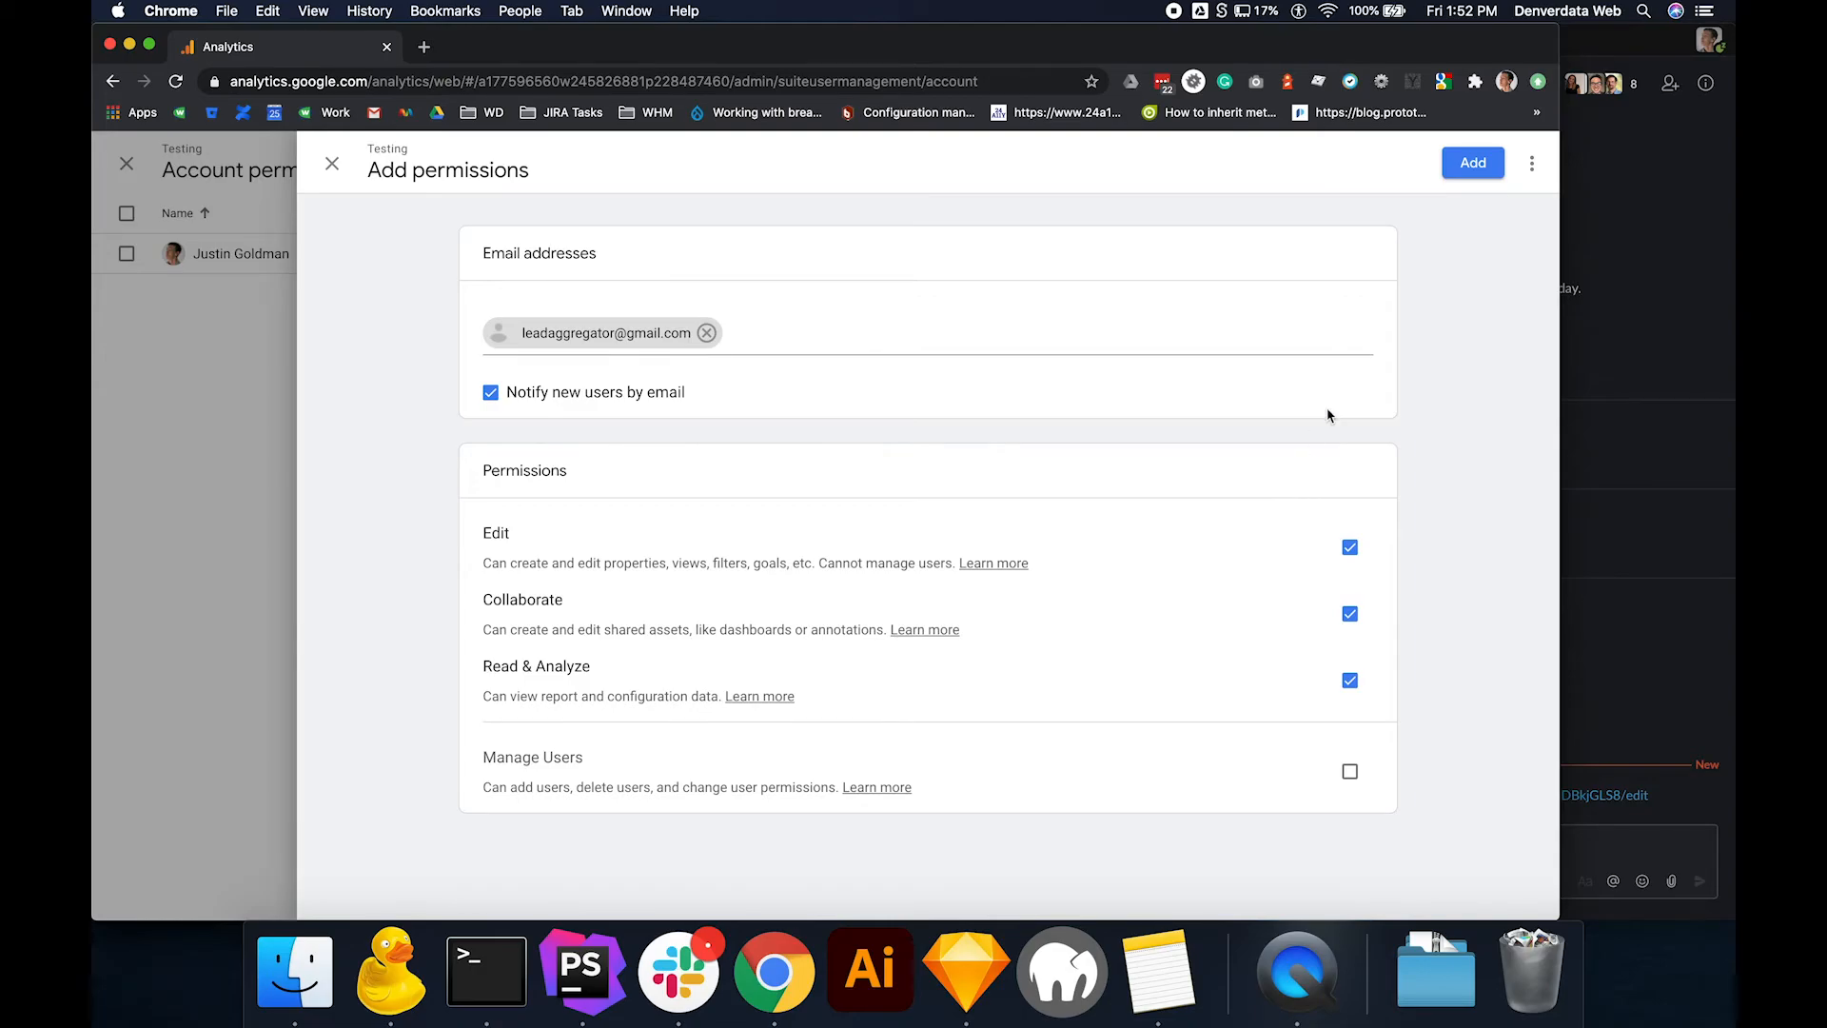
left_click(1471, 162)
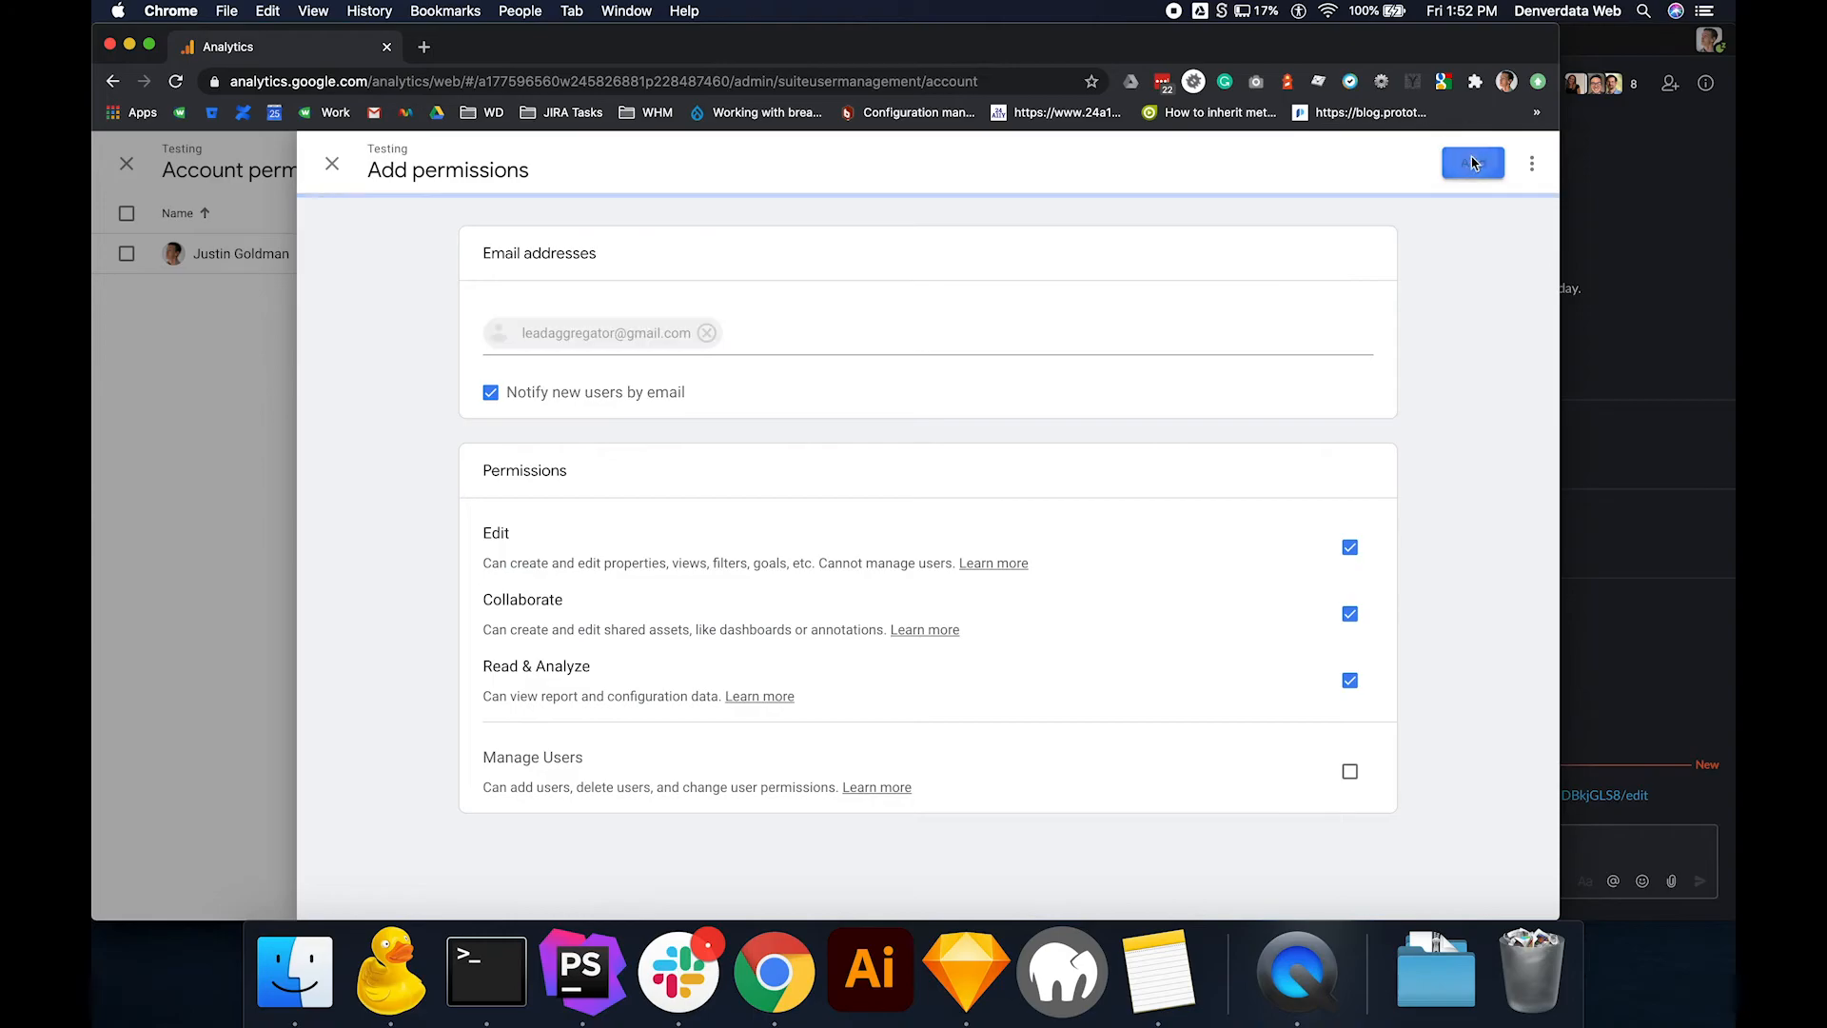
left_click(1471, 163)
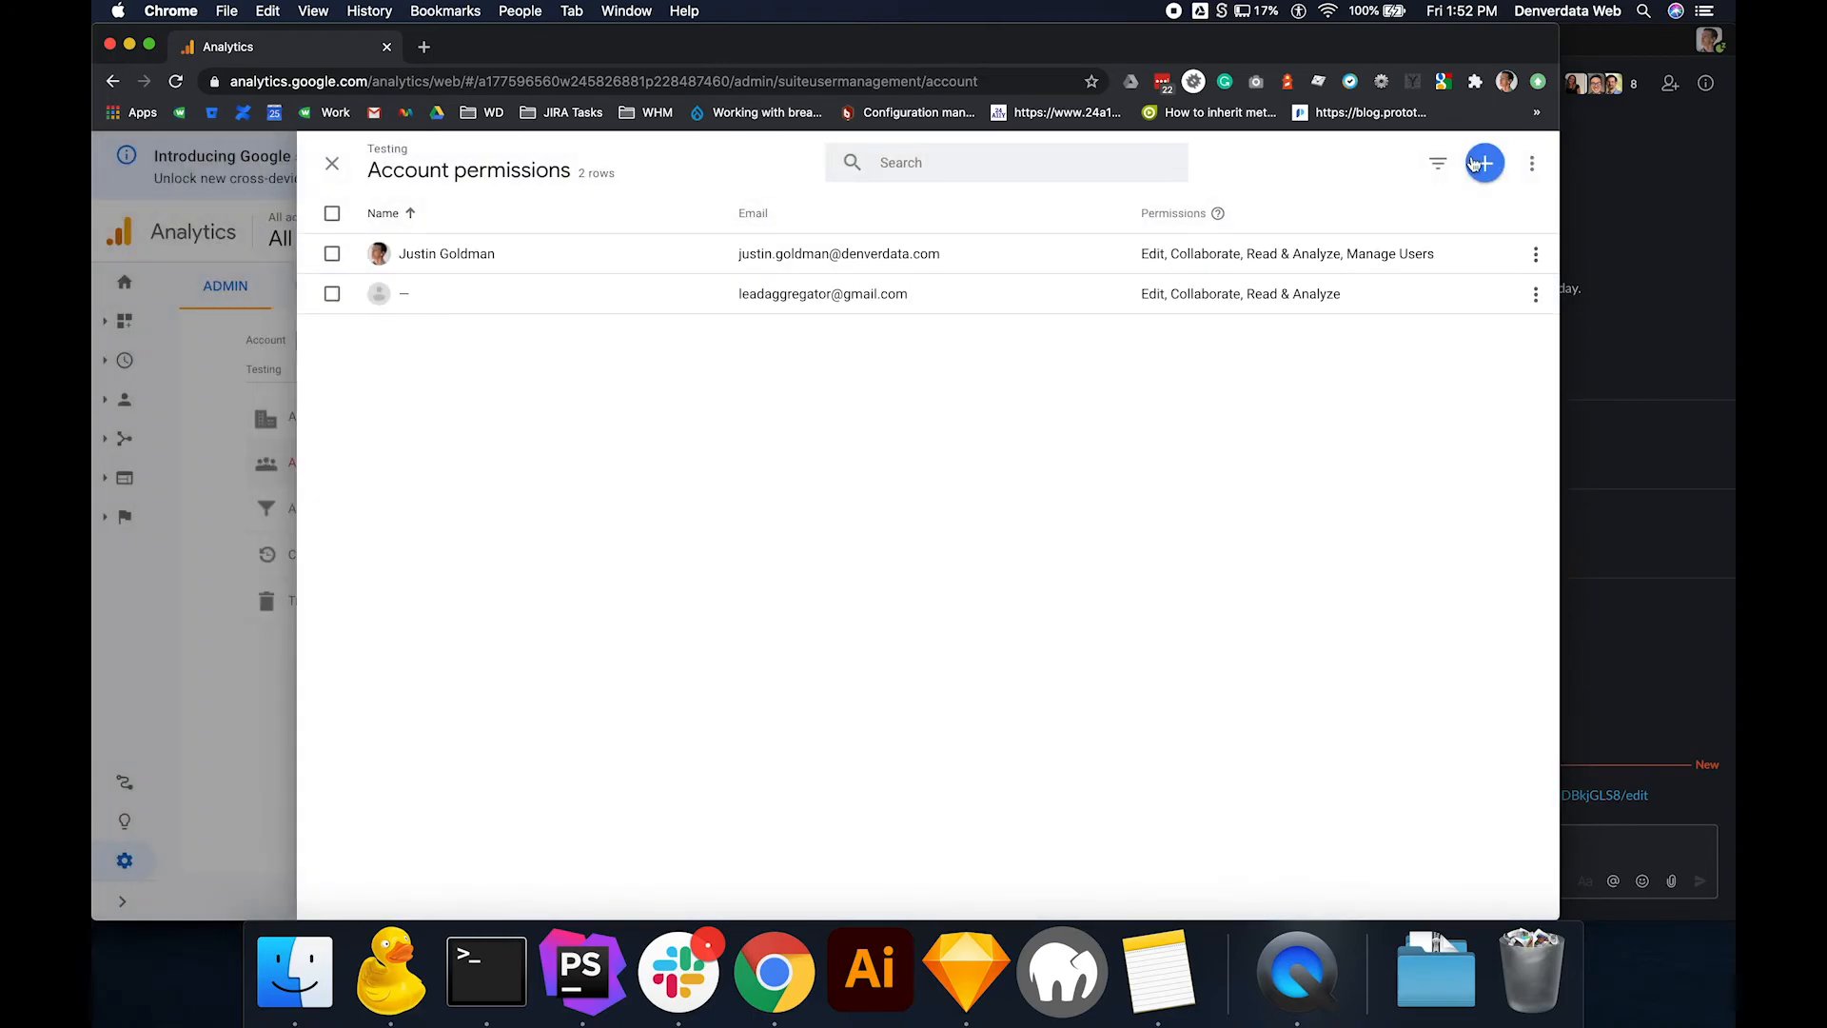